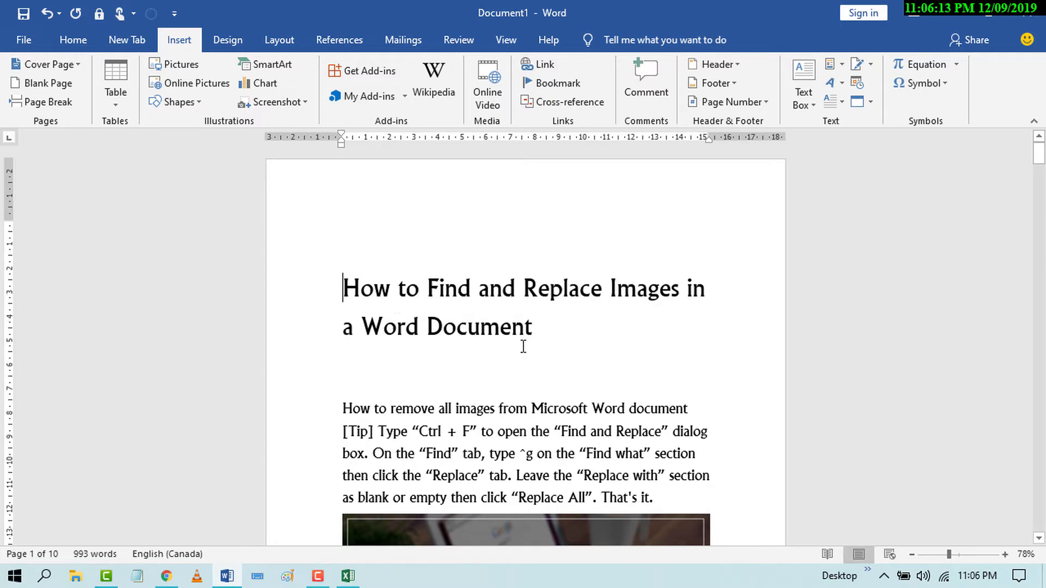
Step: Place the insertion point above the document title
{"action": "scroll", "scroll_direction": "down", "scroll_amount": 3}
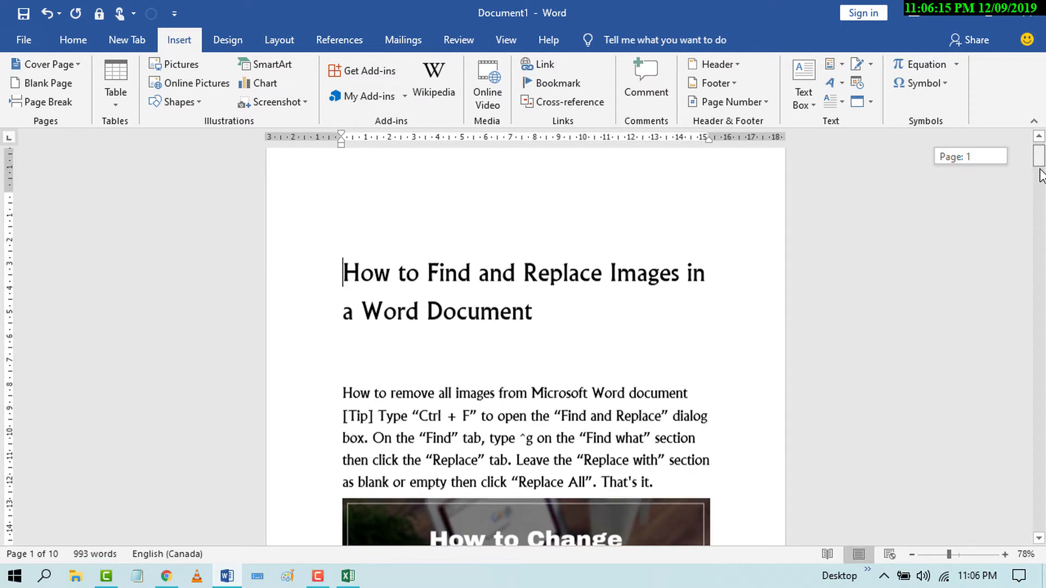
{"action": "scroll", "scroll_direction": "down", "scroll_amount": 3}
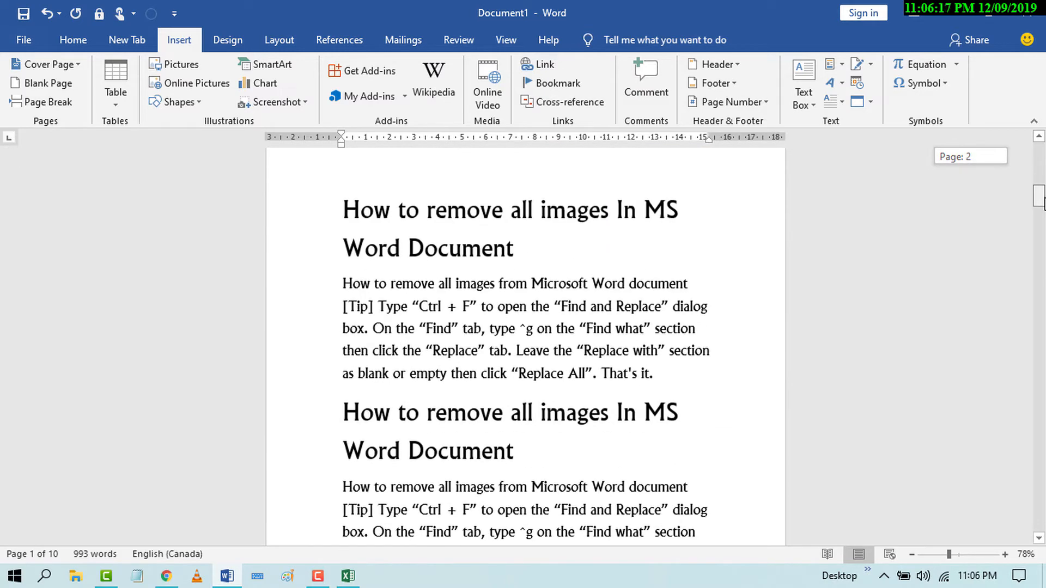
{"action": "scroll", "scroll_direction": "down", "scroll_amount": 3}
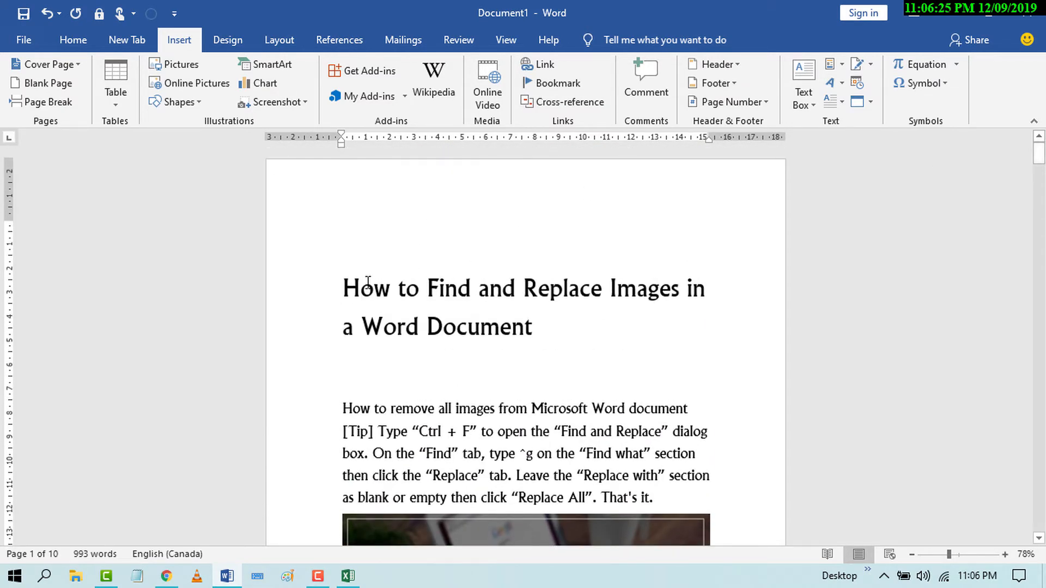
{"action": "mouse_move", "coordinate": [350, 249]}
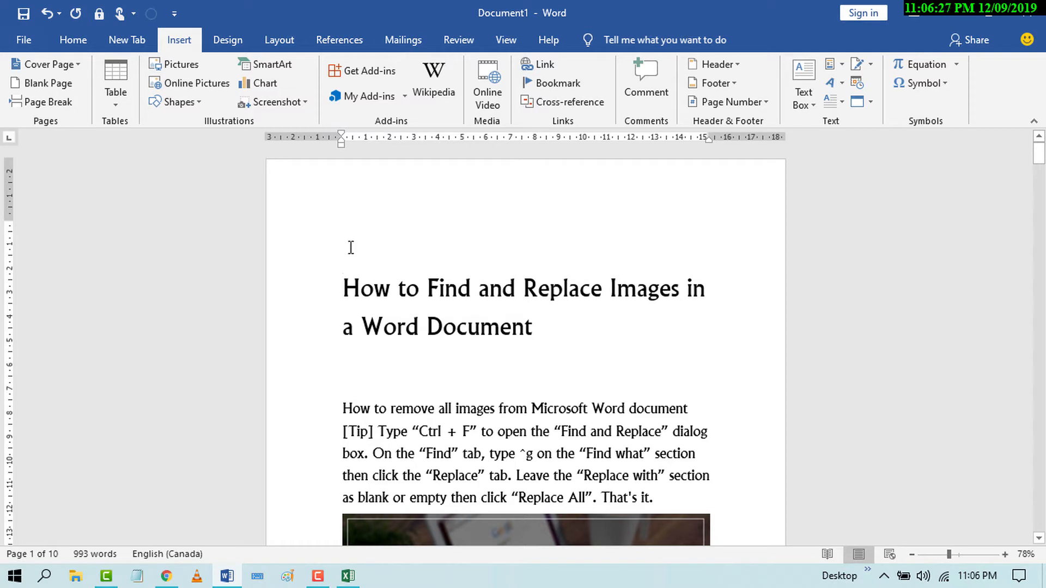
{"action": "left_click", "coordinate": [343, 247]}
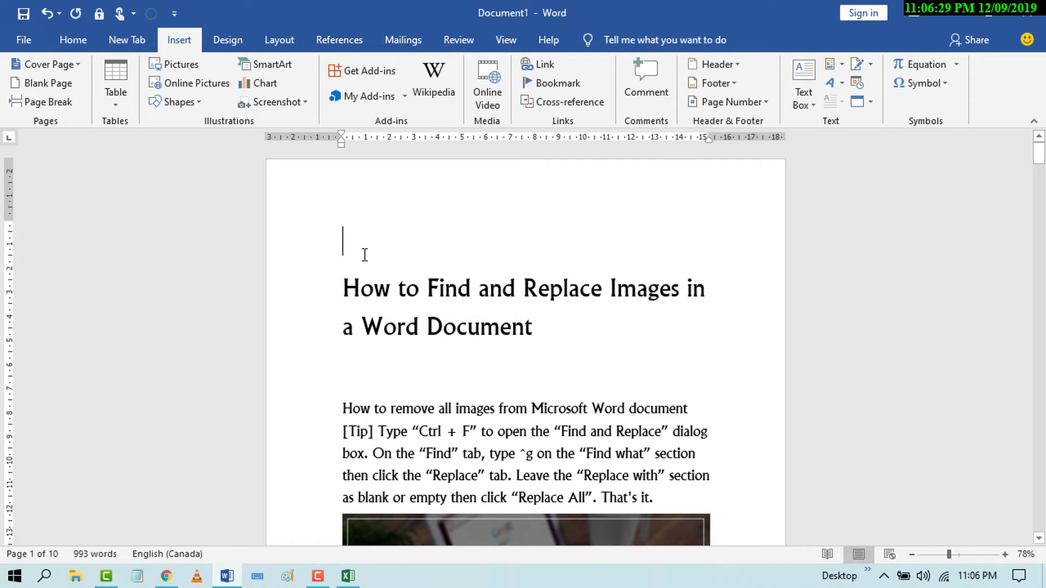
Step: Insert the techpro 'T' logo picture from the Desktop at that point
{"action": "left_click", "coordinate": [73, 41]}
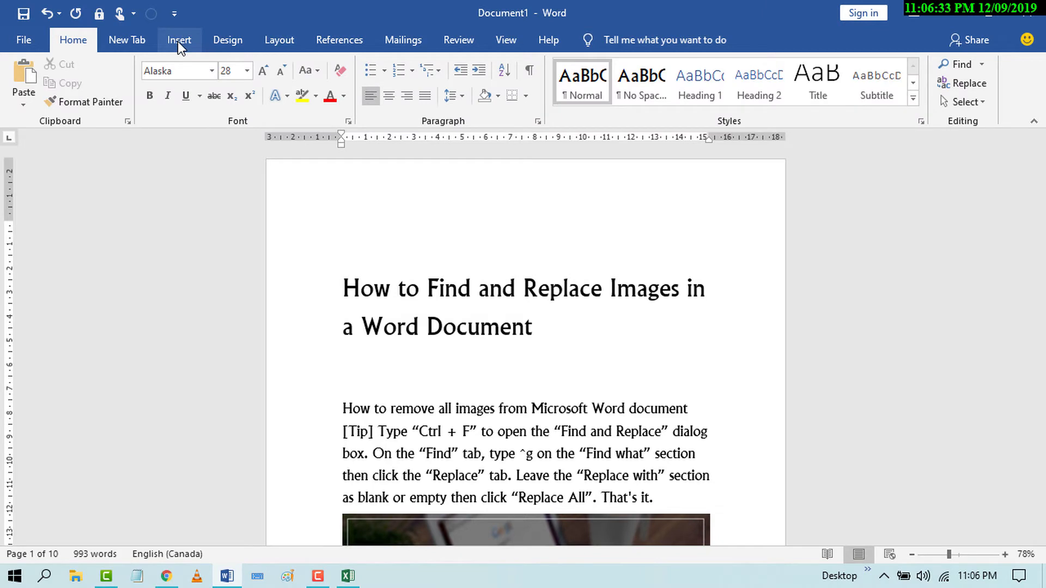
{"action": "left_click", "coordinate": [178, 40]}
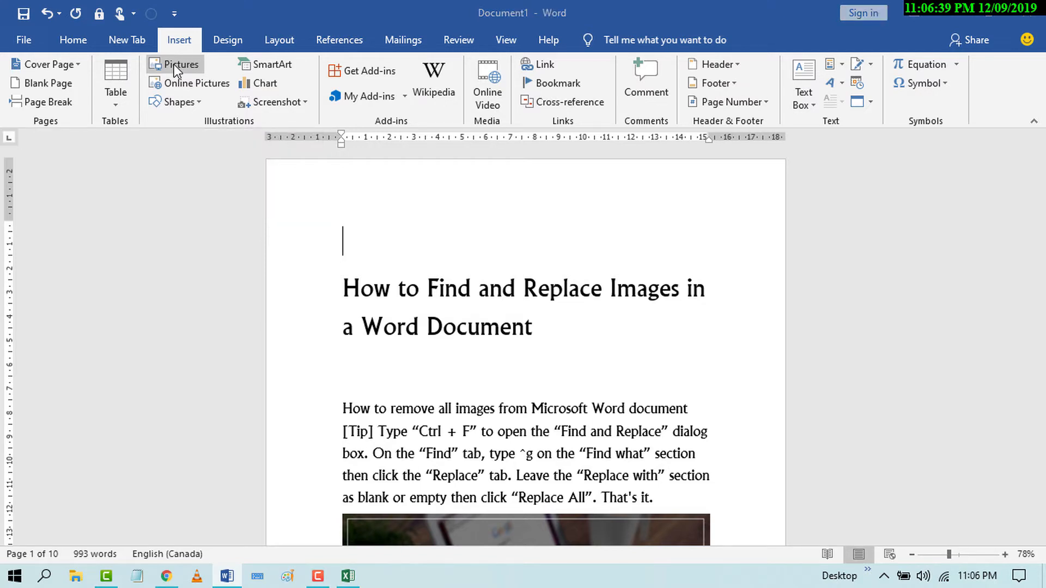
{"action": "left_click", "coordinate": [182, 65]}
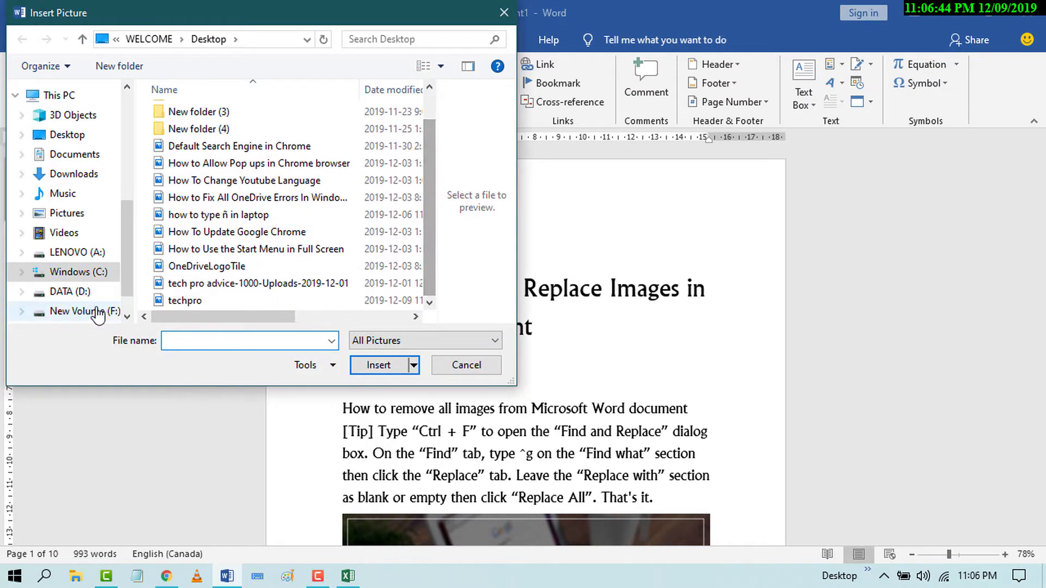
{"action": "left_click", "coordinate": [186, 301]}
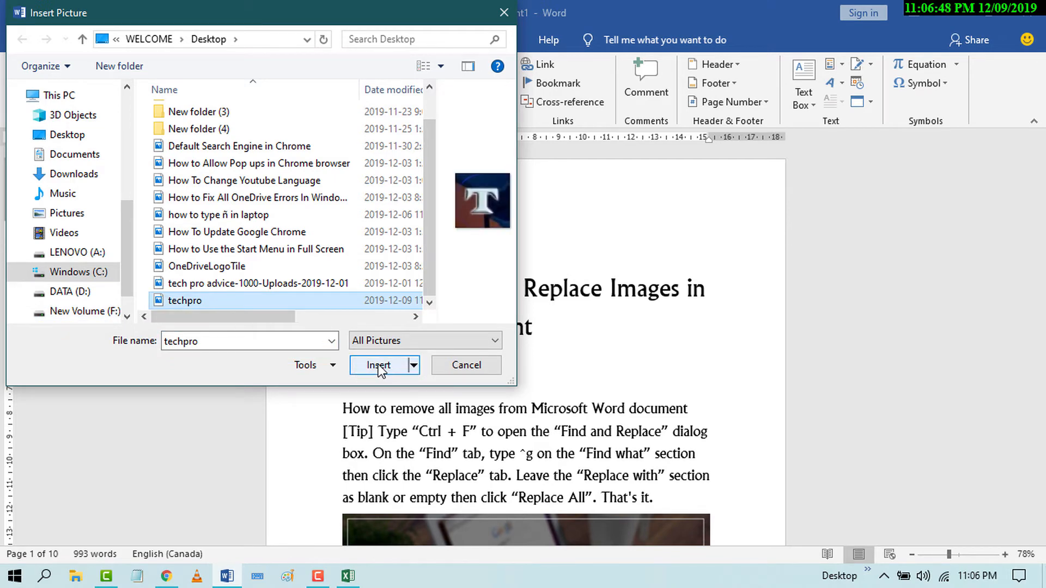
{"action": "left_click", "coordinate": [378, 365]}
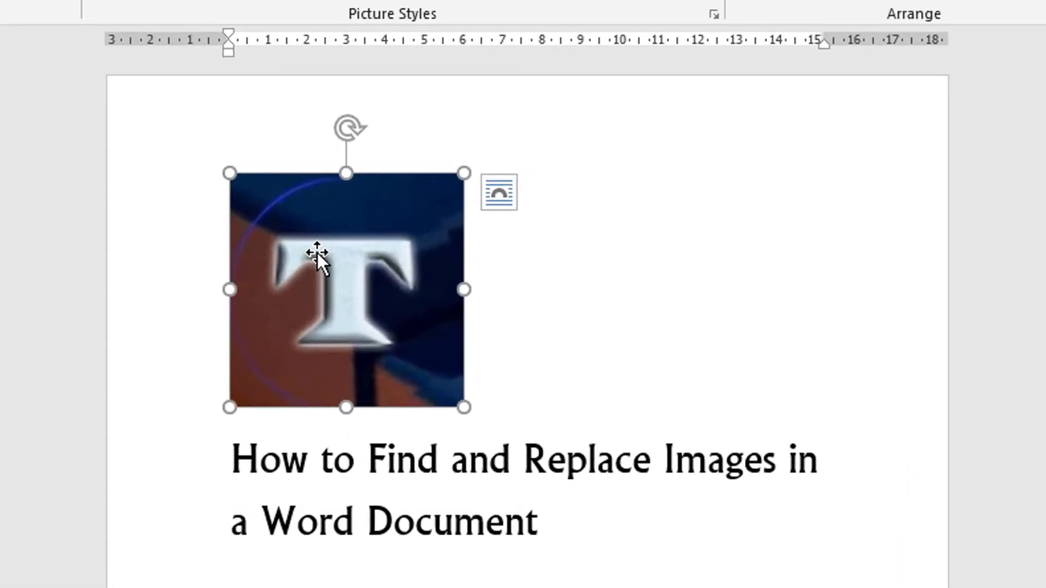
Step: Copy the inserted T logo picture via its shortcut menu
{"action": "right_click", "coordinate": [321, 261]}
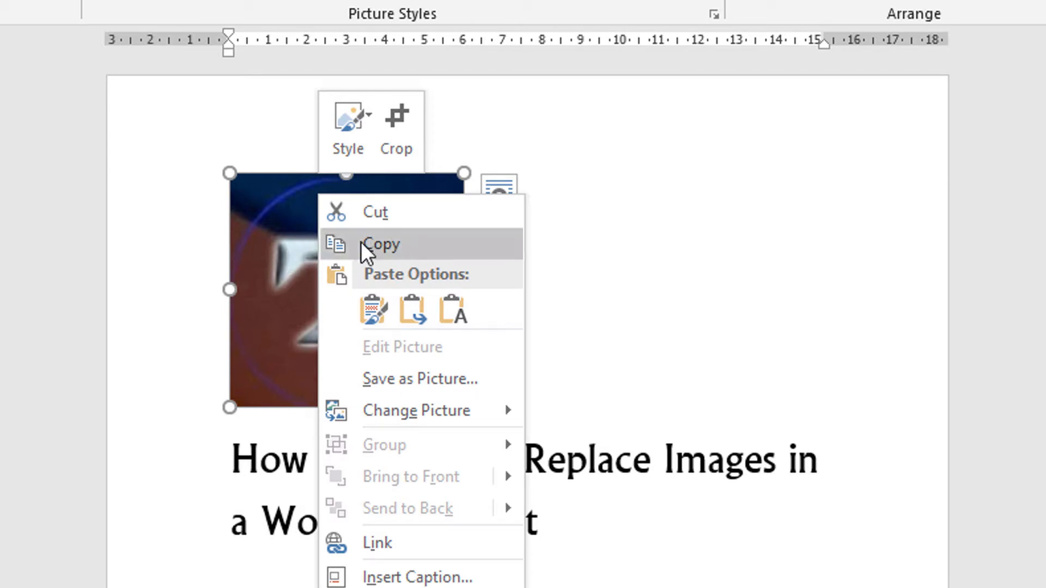
{"action": "mouse_move", "coordinate": [380, 257]}
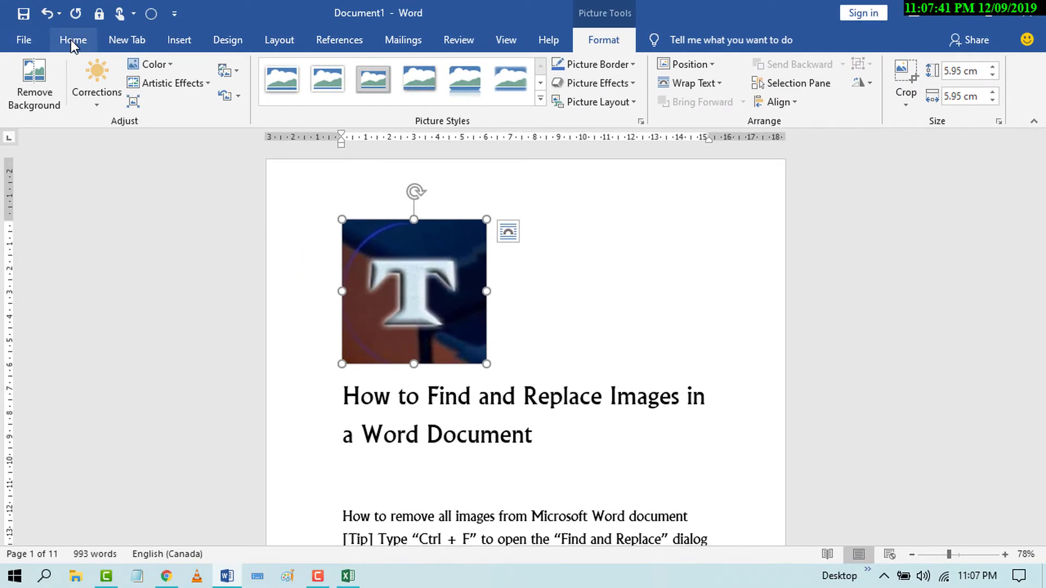
Step: Bring up the Find and Replace window on its Replace tab from Home
{"action": "left_click", "coordinate": [73, 41]}
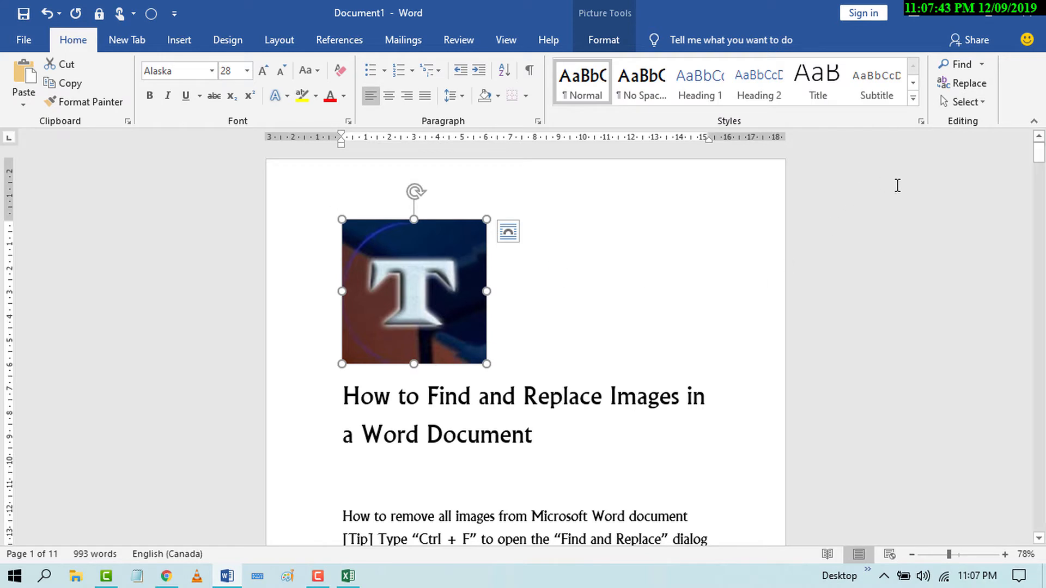
{"action": "mouse_move", "coordinate": [970, 83]}
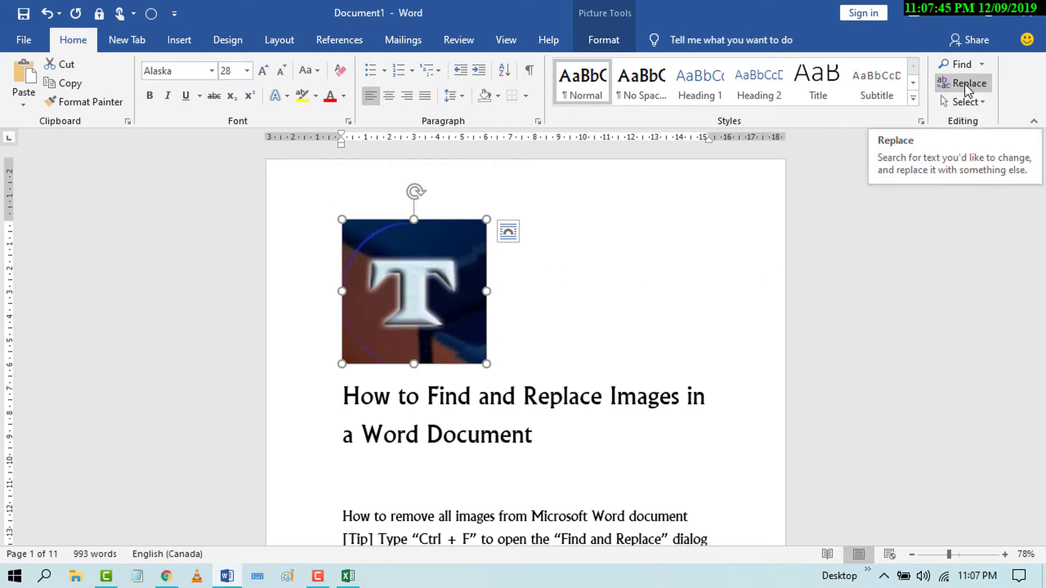
{"action": "left_click", "coordinate": [969, 83]}
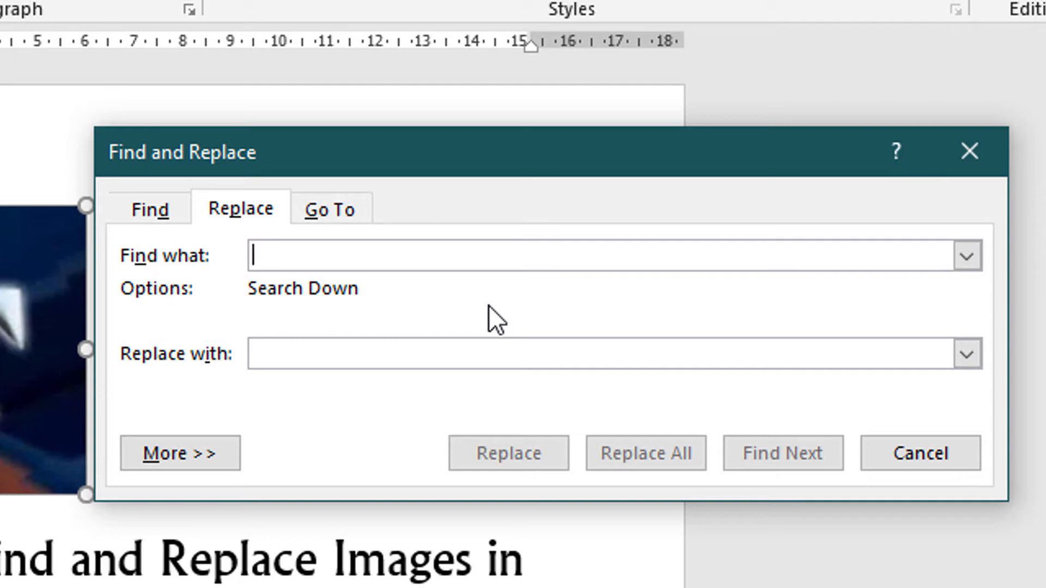
Step: Enter '^g' as Find what and '^c' as Replace with
{"action": "type", "text": "^"}
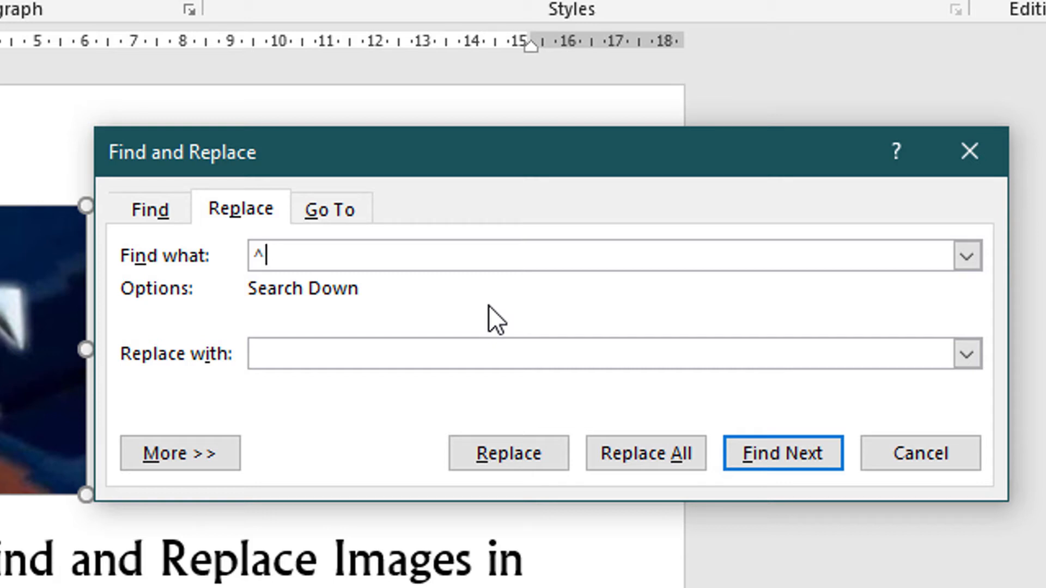
{"action": "type", "text": "g"}
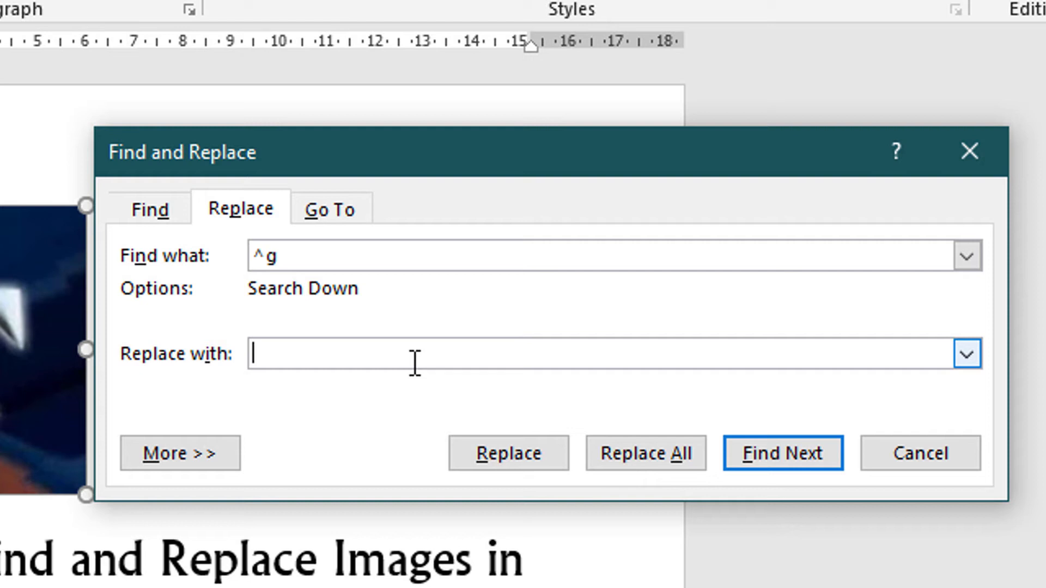
{"action": "type", "text": "^"}
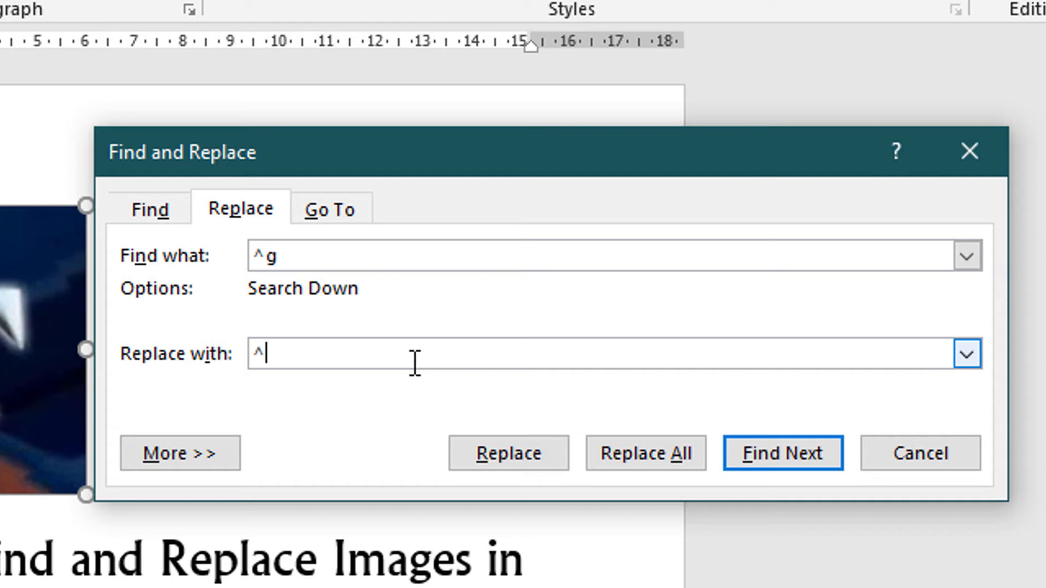
{"action": "type", "text": "c"}
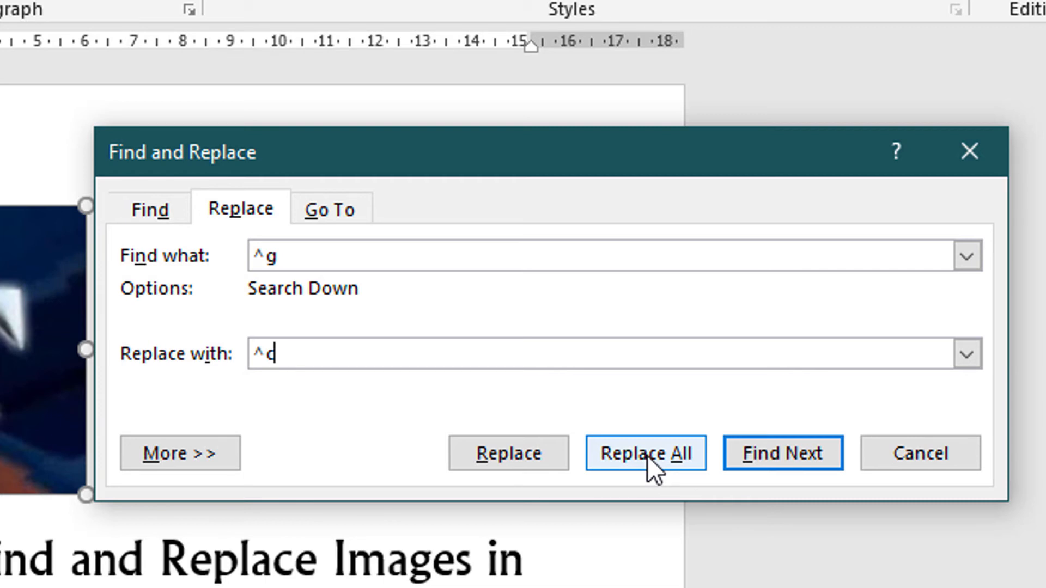
Step: Replace all 4 graphics with the copied logo, confirm the message, and close the window
{"action": "left_click", "coordinate": [644, 453]}
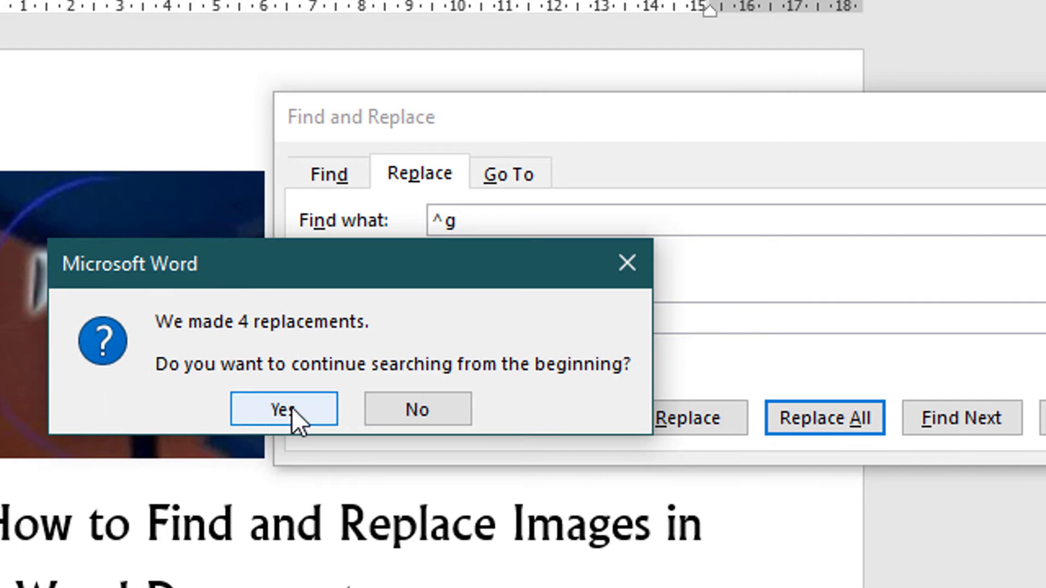
{"action": "left_click", "coordinate": [282, 409]}
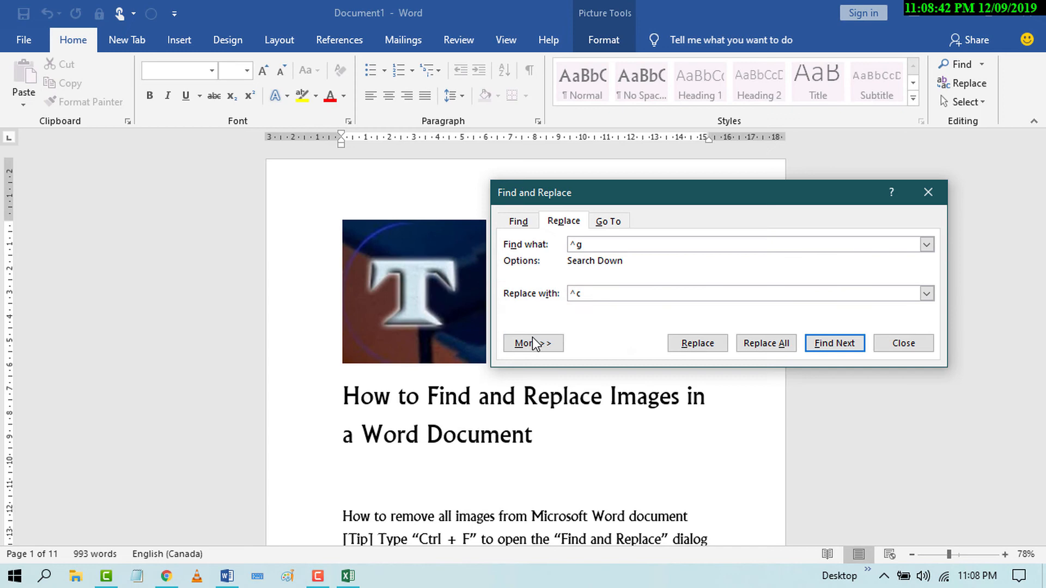
{"action": "left_click", "coordinate": [903, 343]}
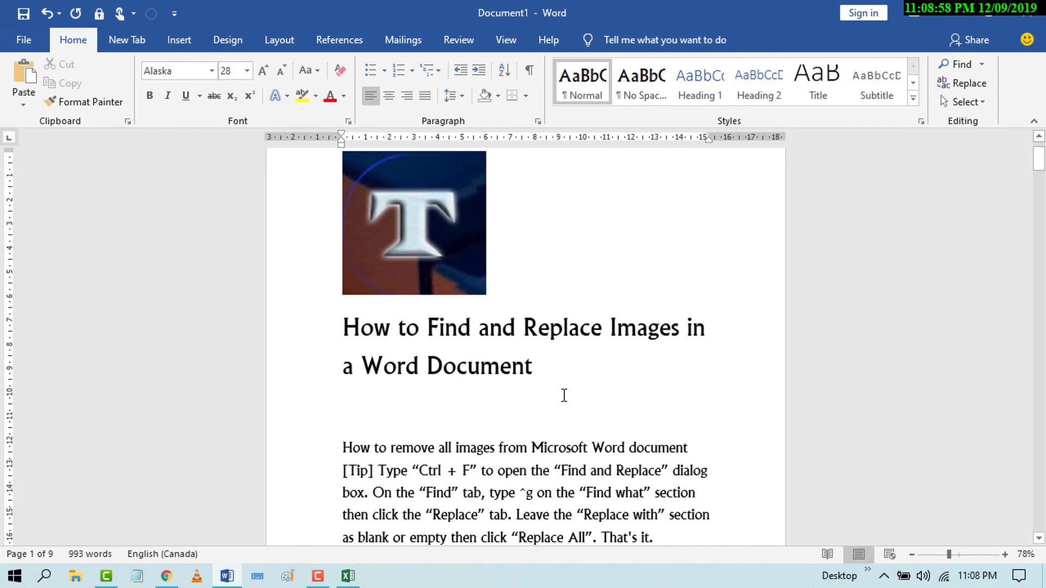
{"action": "right_click", "coordinate": [563, 396]}
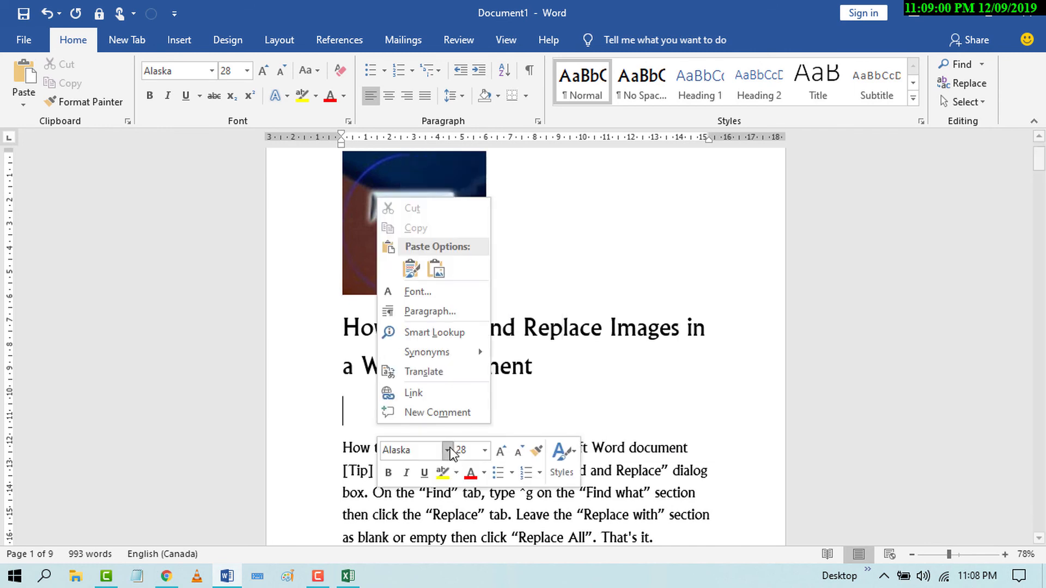
{"action": "left_click", "coordinate": [447, 447]}
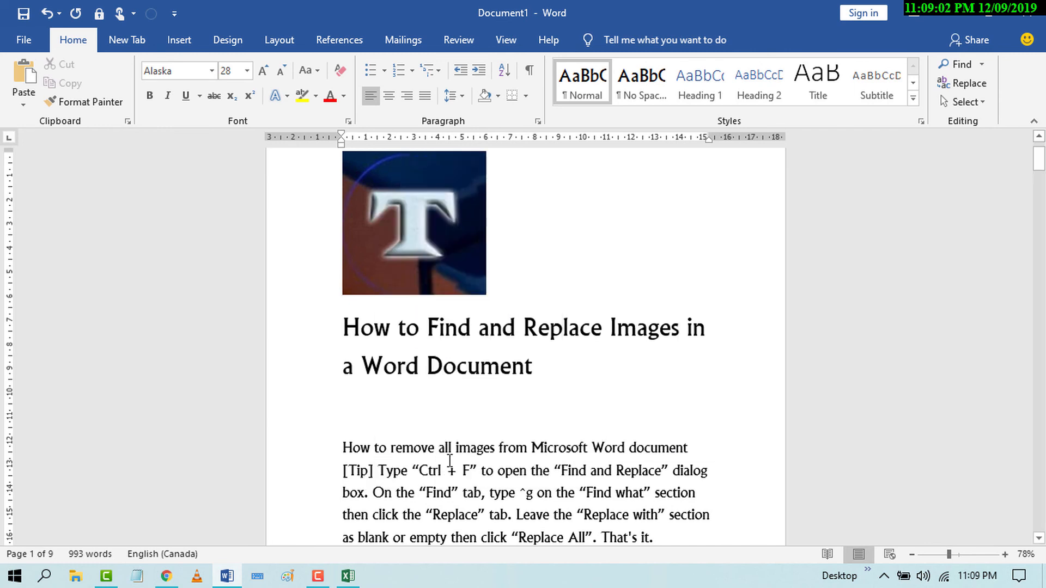
{"action": "scroll", "scroll_direction": "down", "scroll_amount": 3}
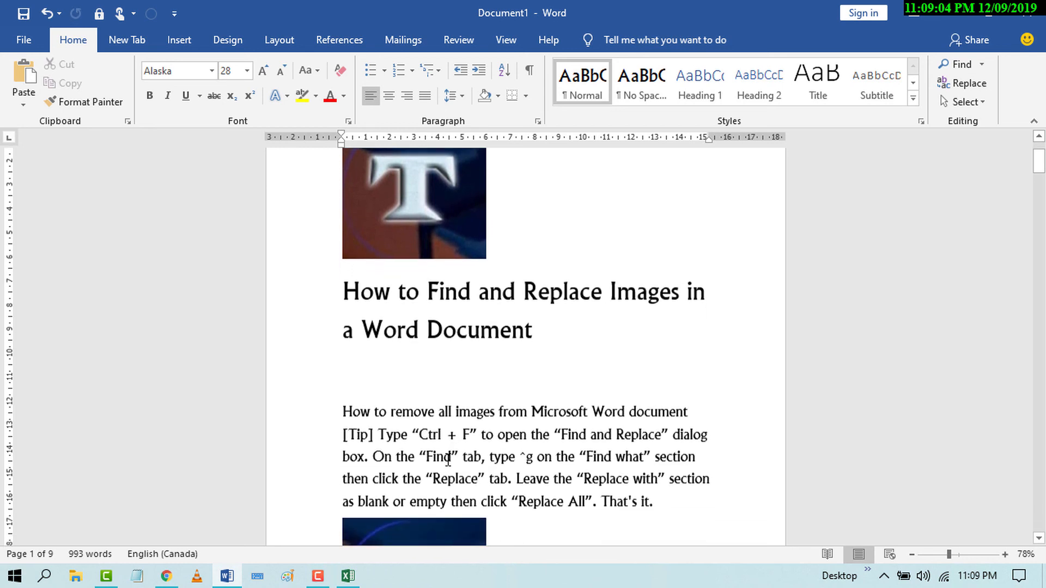